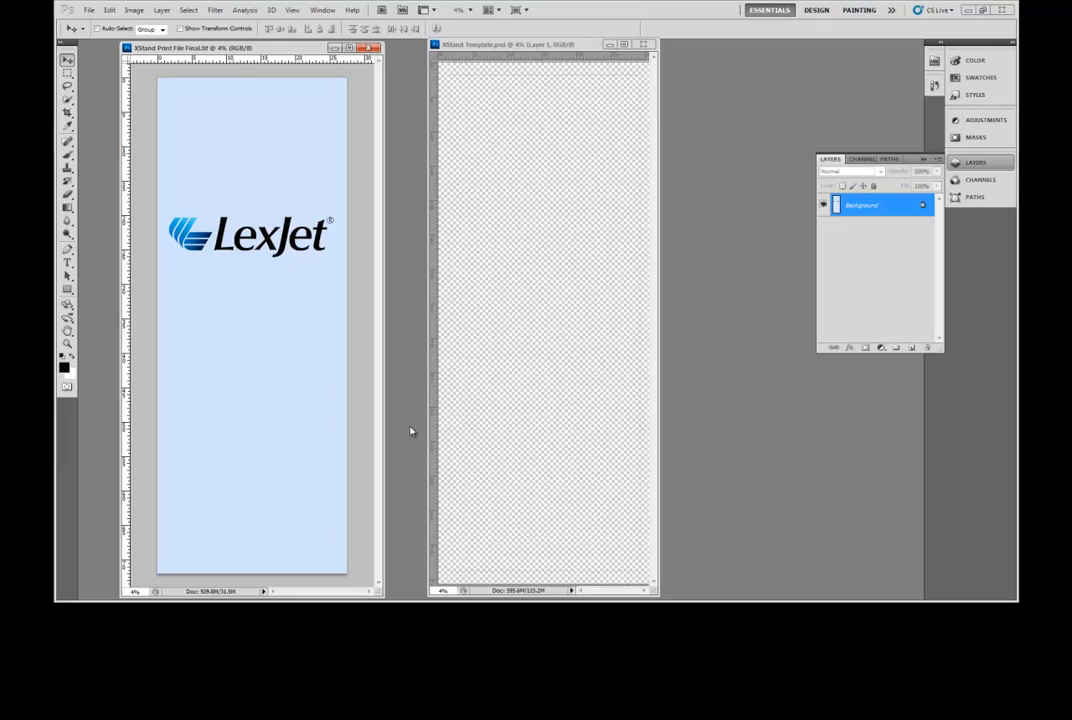
mouse_move(220, 136)
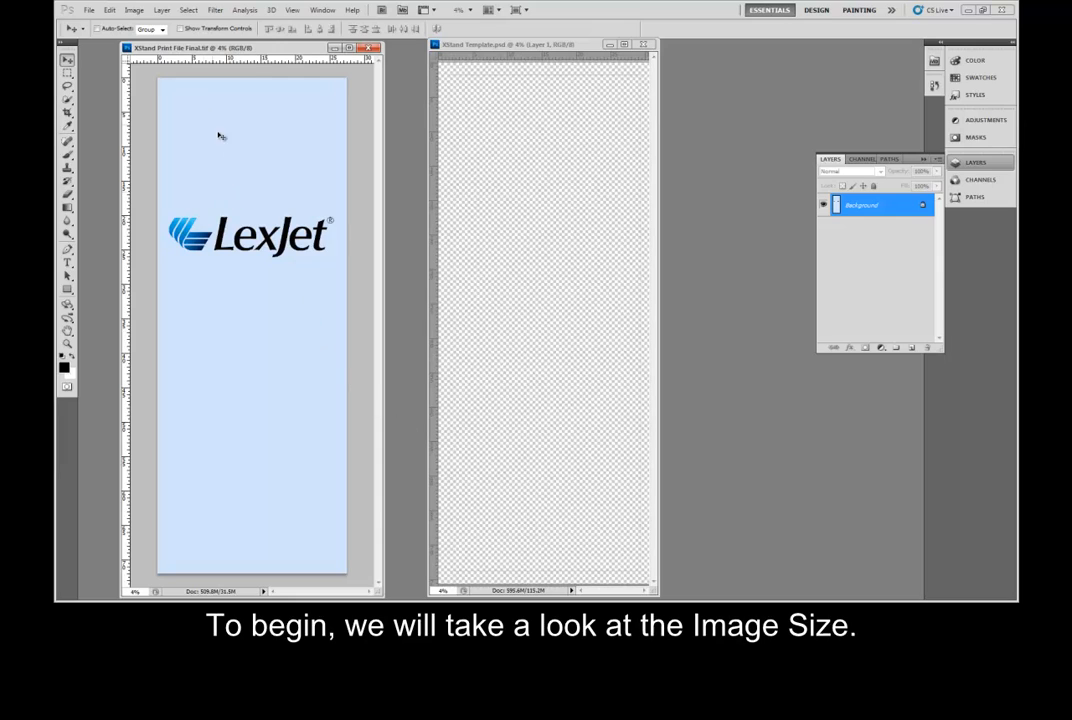
- Check the print image's Image Size settings and close the dialog unchanged
left_click(134, 8)
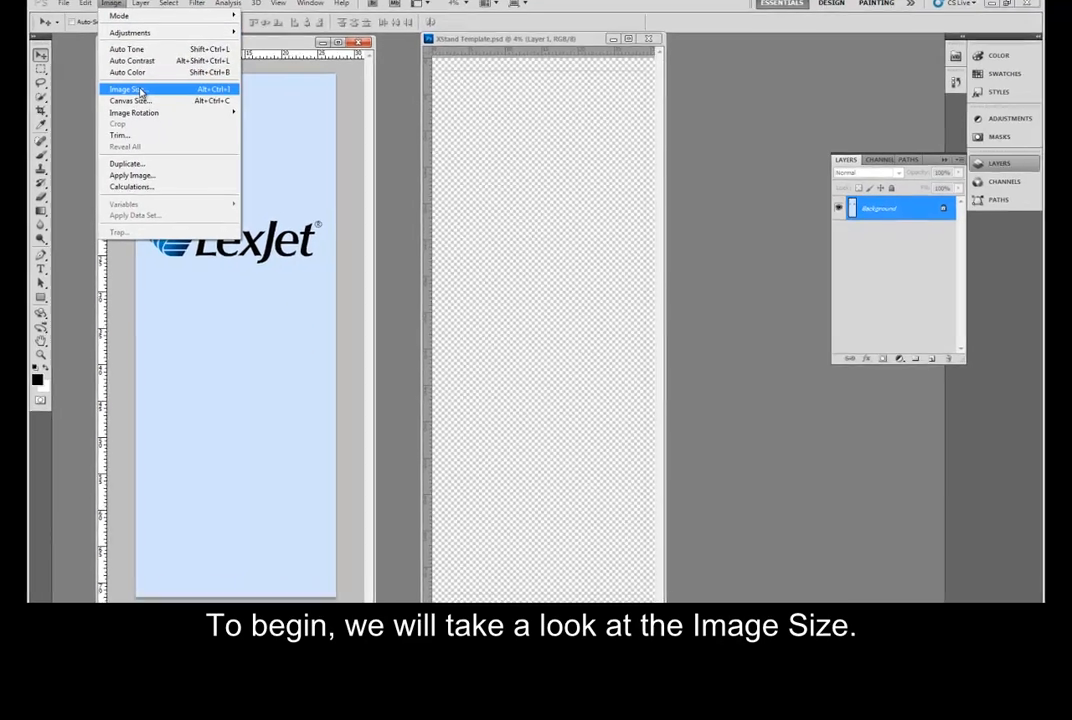
left_click(124, 88)
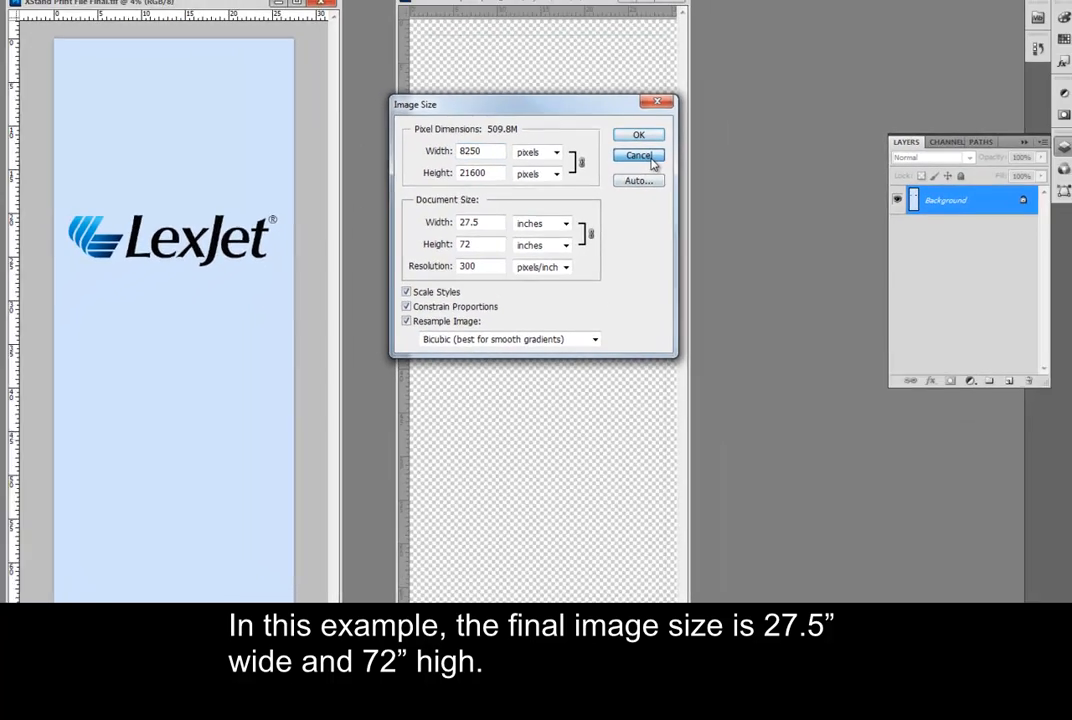
left_click(638, 156)
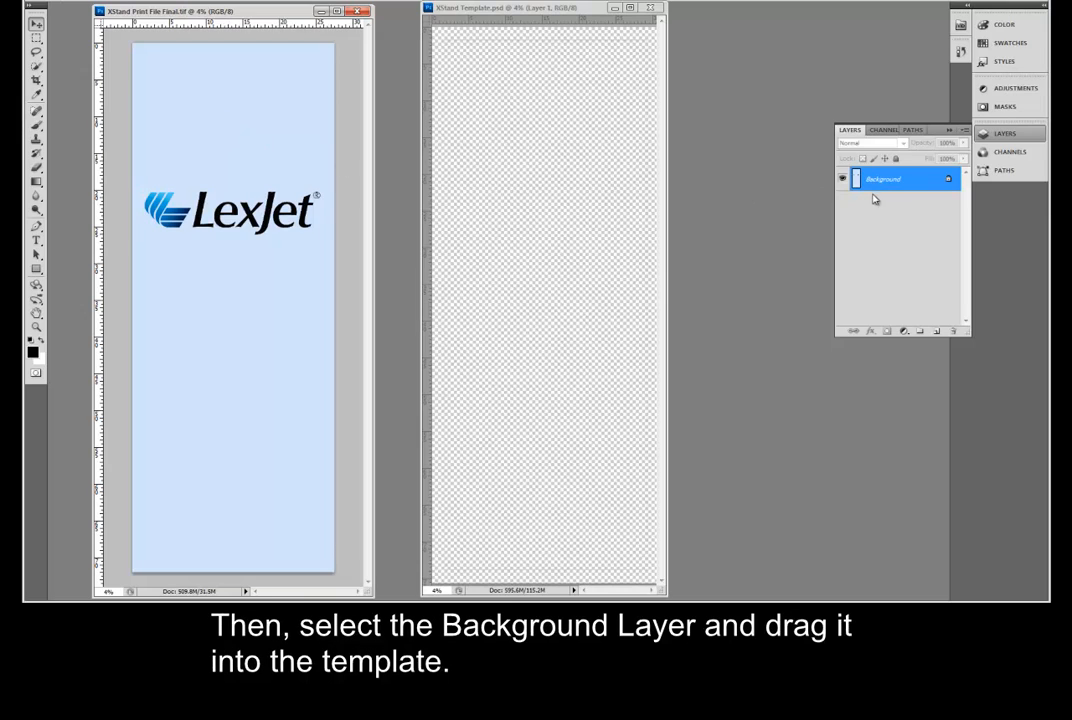
- Drag the LexJet print's Background layer into the X-stand template document as a new layer
left_click_drag(900, 178, 568, 248)
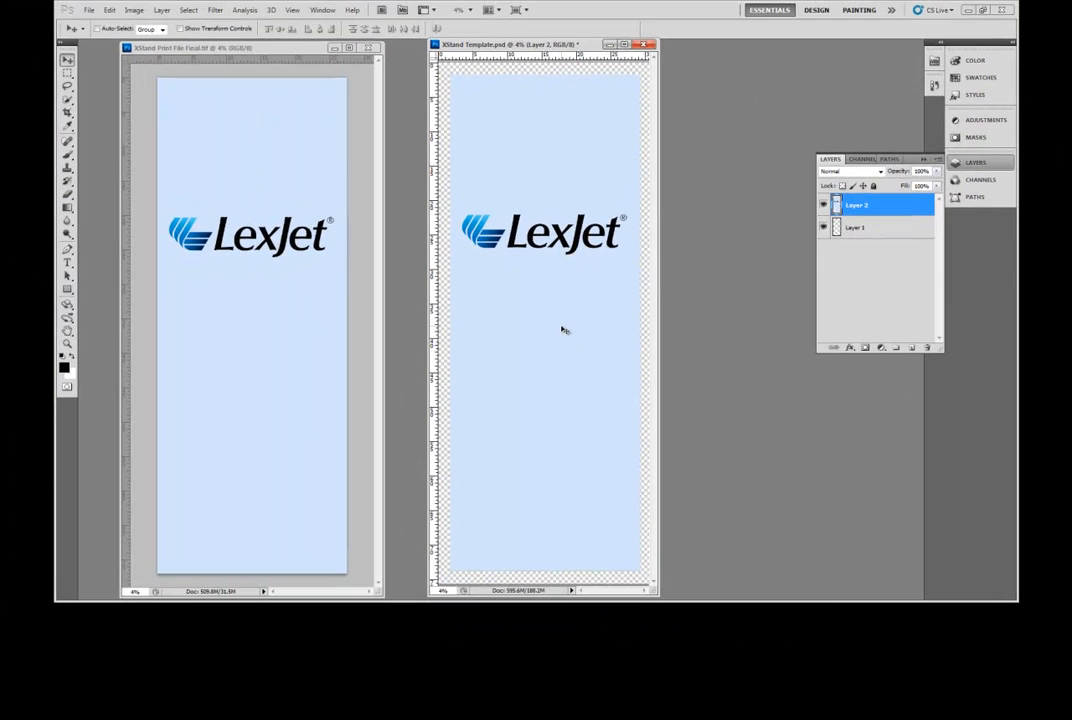
left_click(856, 228)
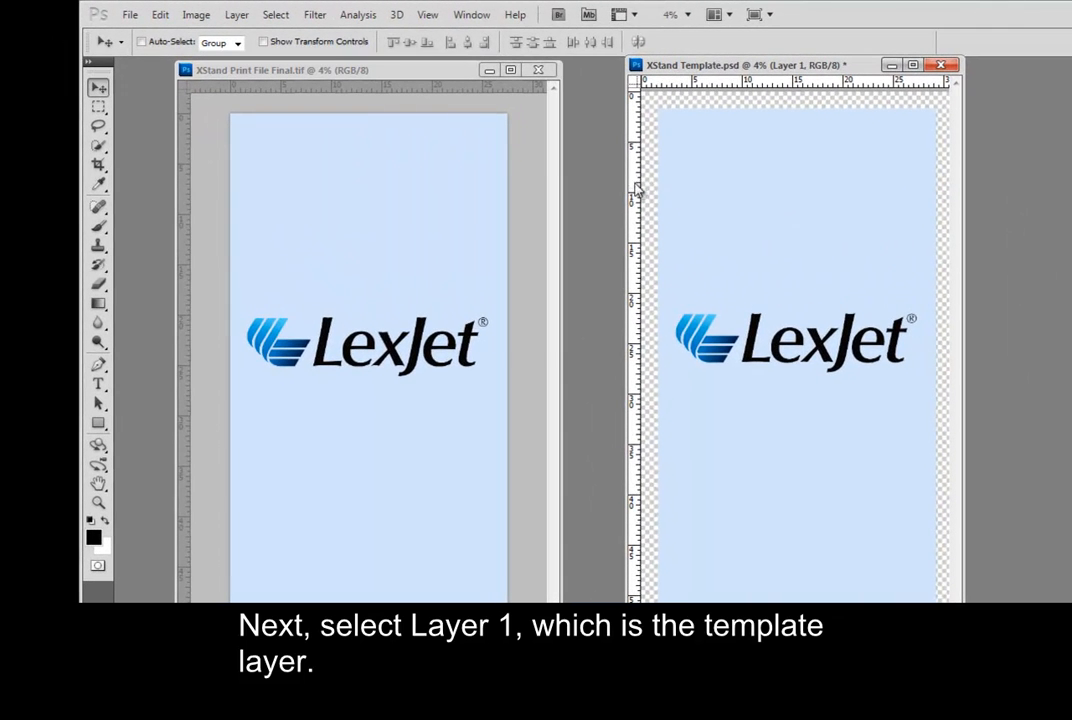
- Bring the template layer, Layer 1, to the front via Layer > Arrange > Bring to Front
left_click(238, 14)
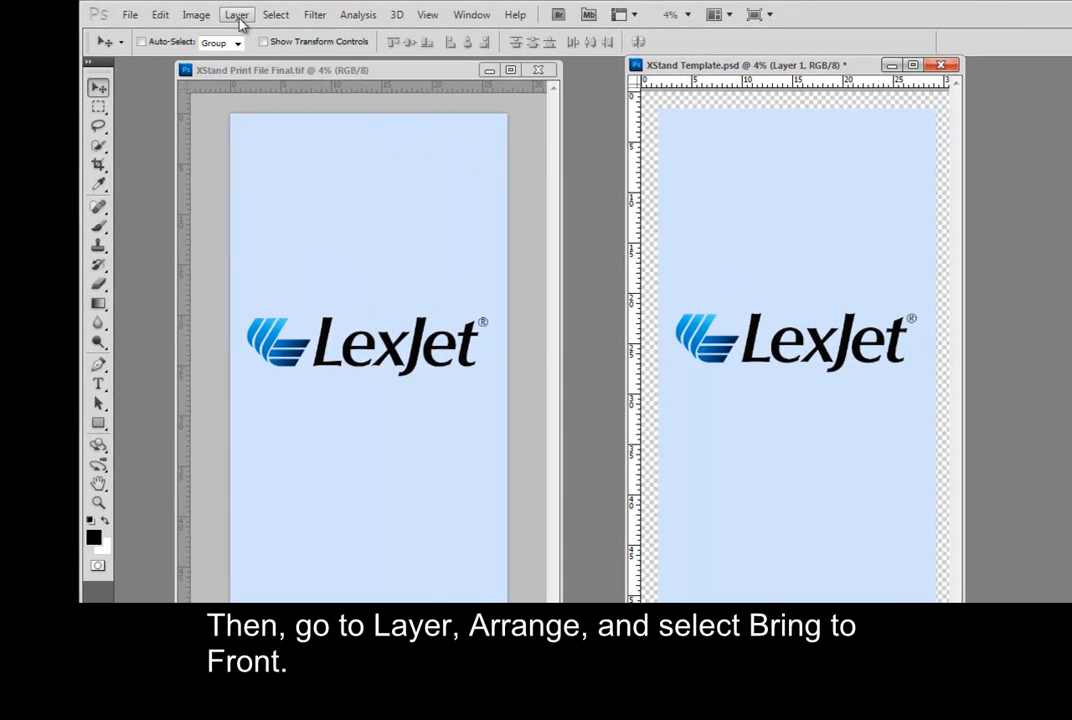
left_click(238, 14)
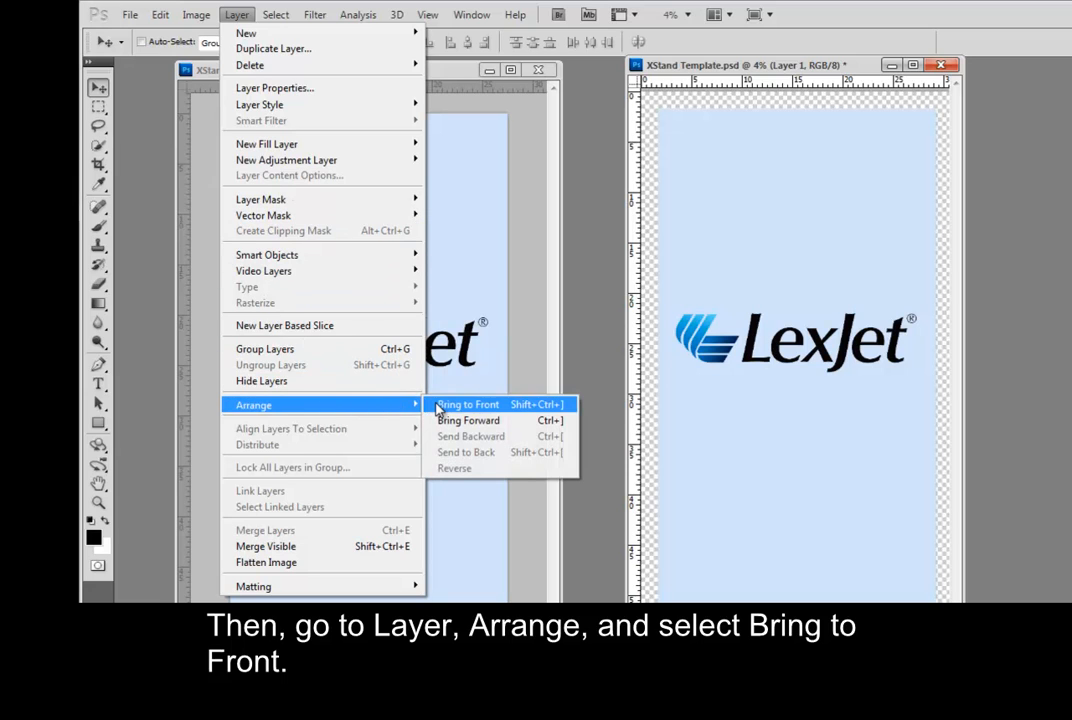
left_click(466, 404)
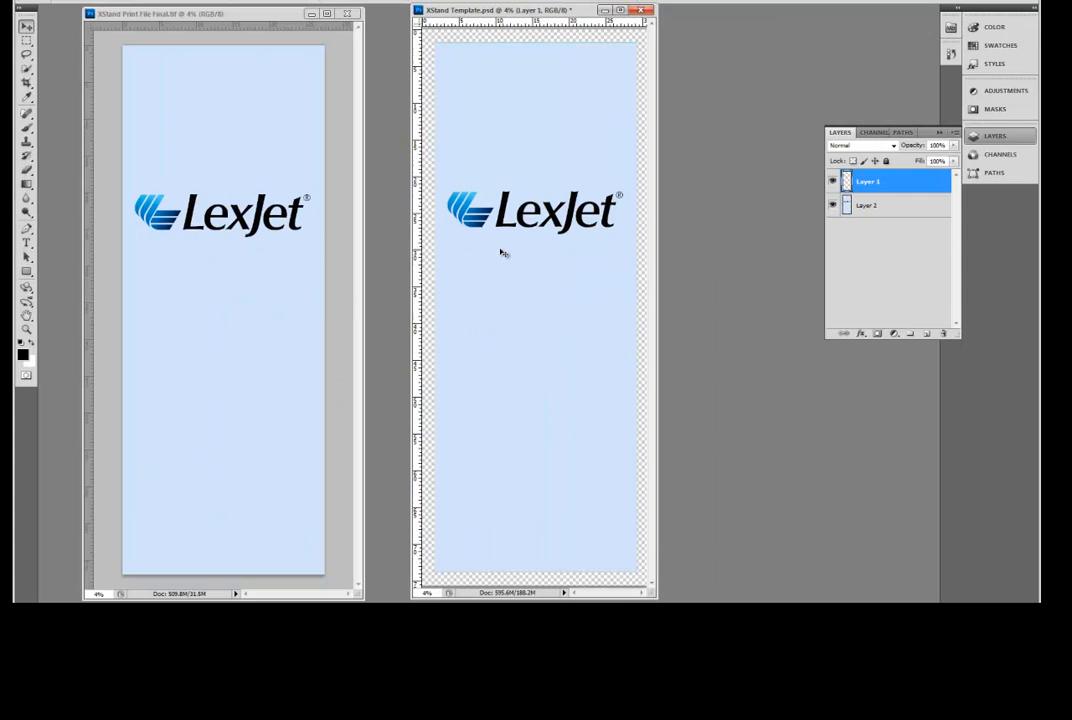